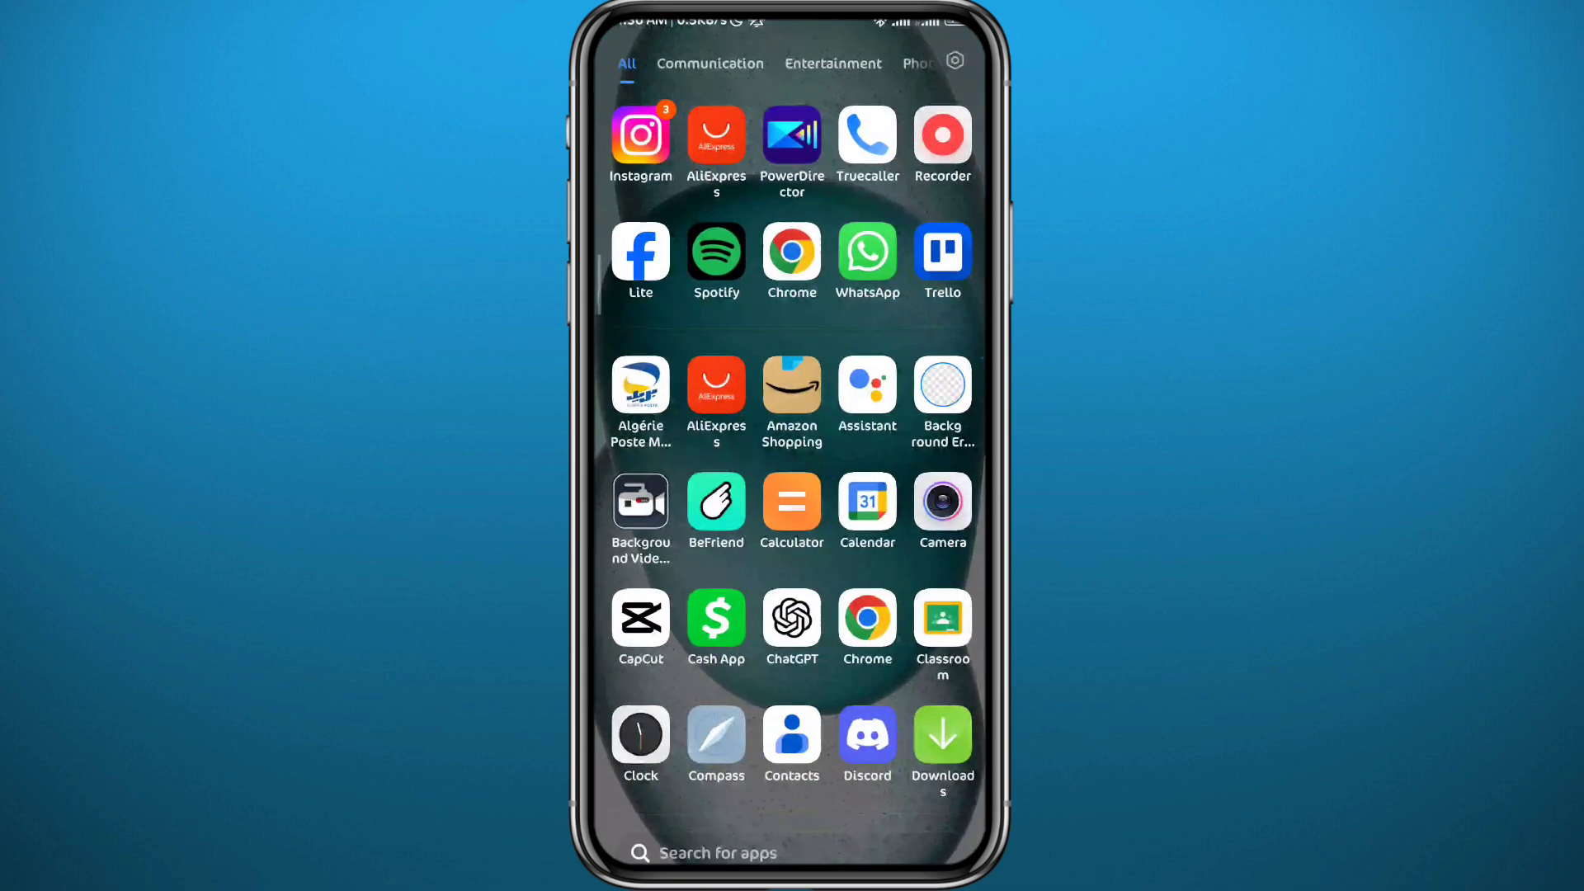
Step: Review the Facebook listing in Play Store and return to the home screen
{"action": "scroll", "scroll_direction": "down", "scroll_amount": 3}
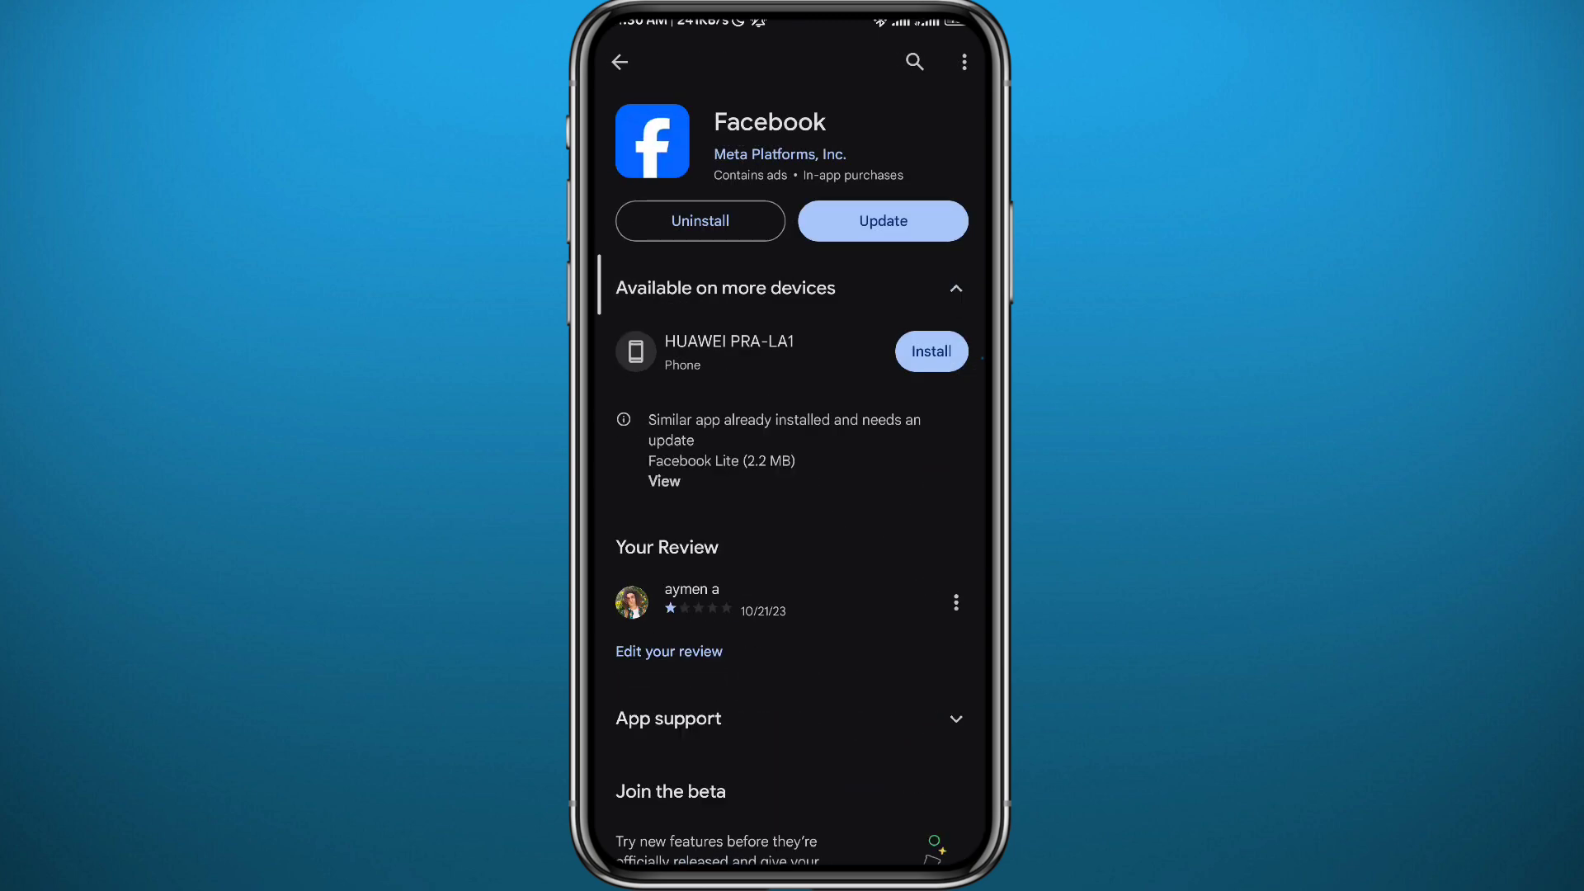
{"action": "left_click", "coordinate": [864, 244]}
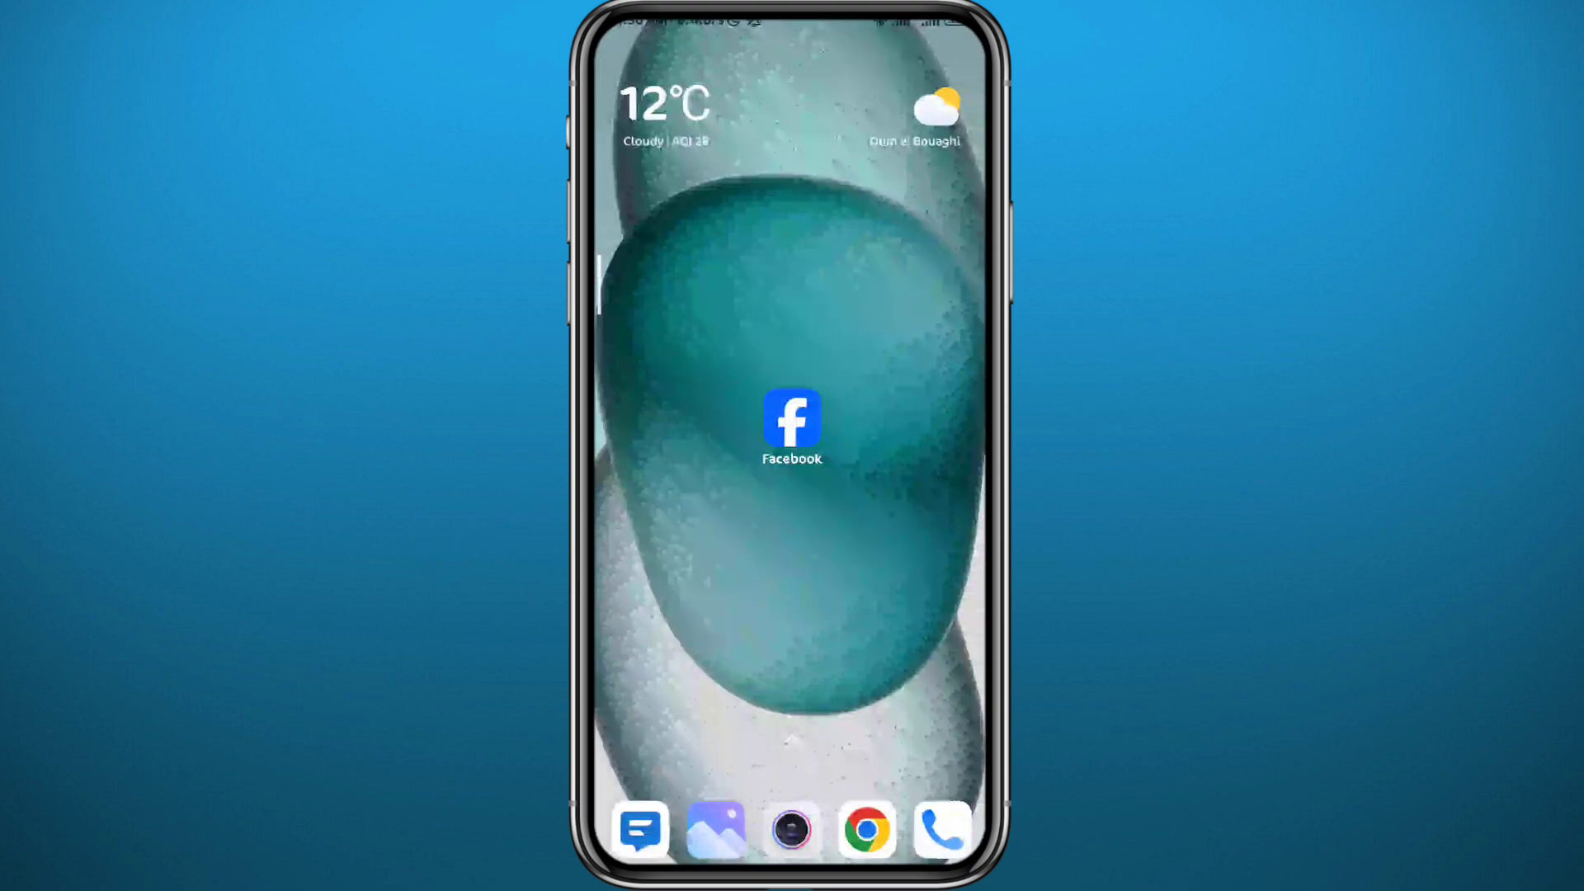
Step: Launch Facebook from the home screen and reach its main menu and Settings & privacy
{"action": "left_click", "coordinate": [792, 429]}
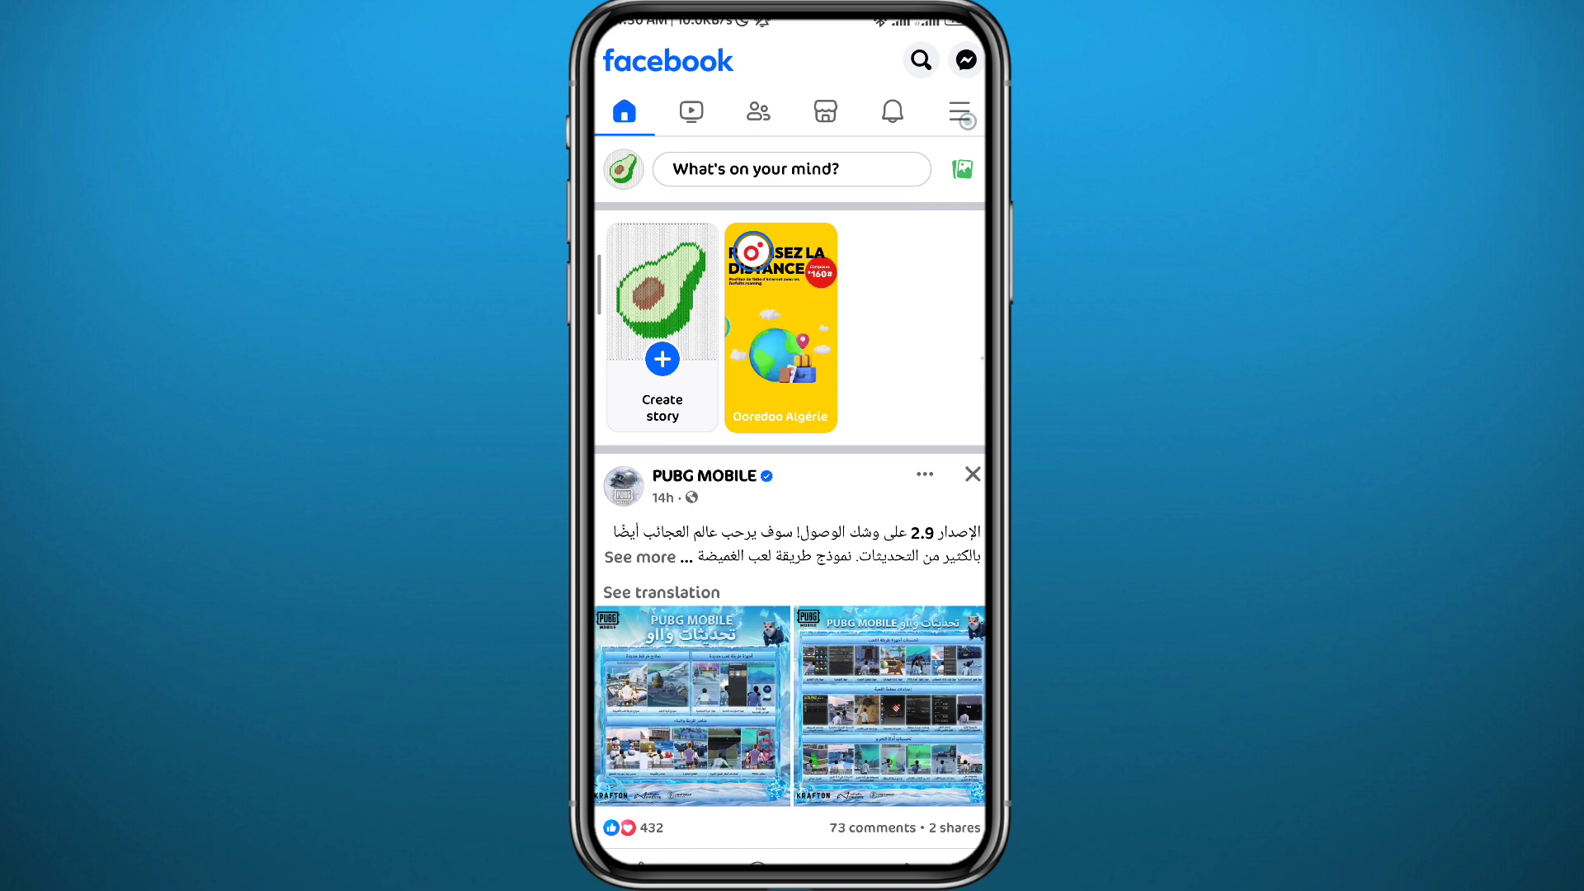
{"action": "left_click", "coordinate": [959, 112]}
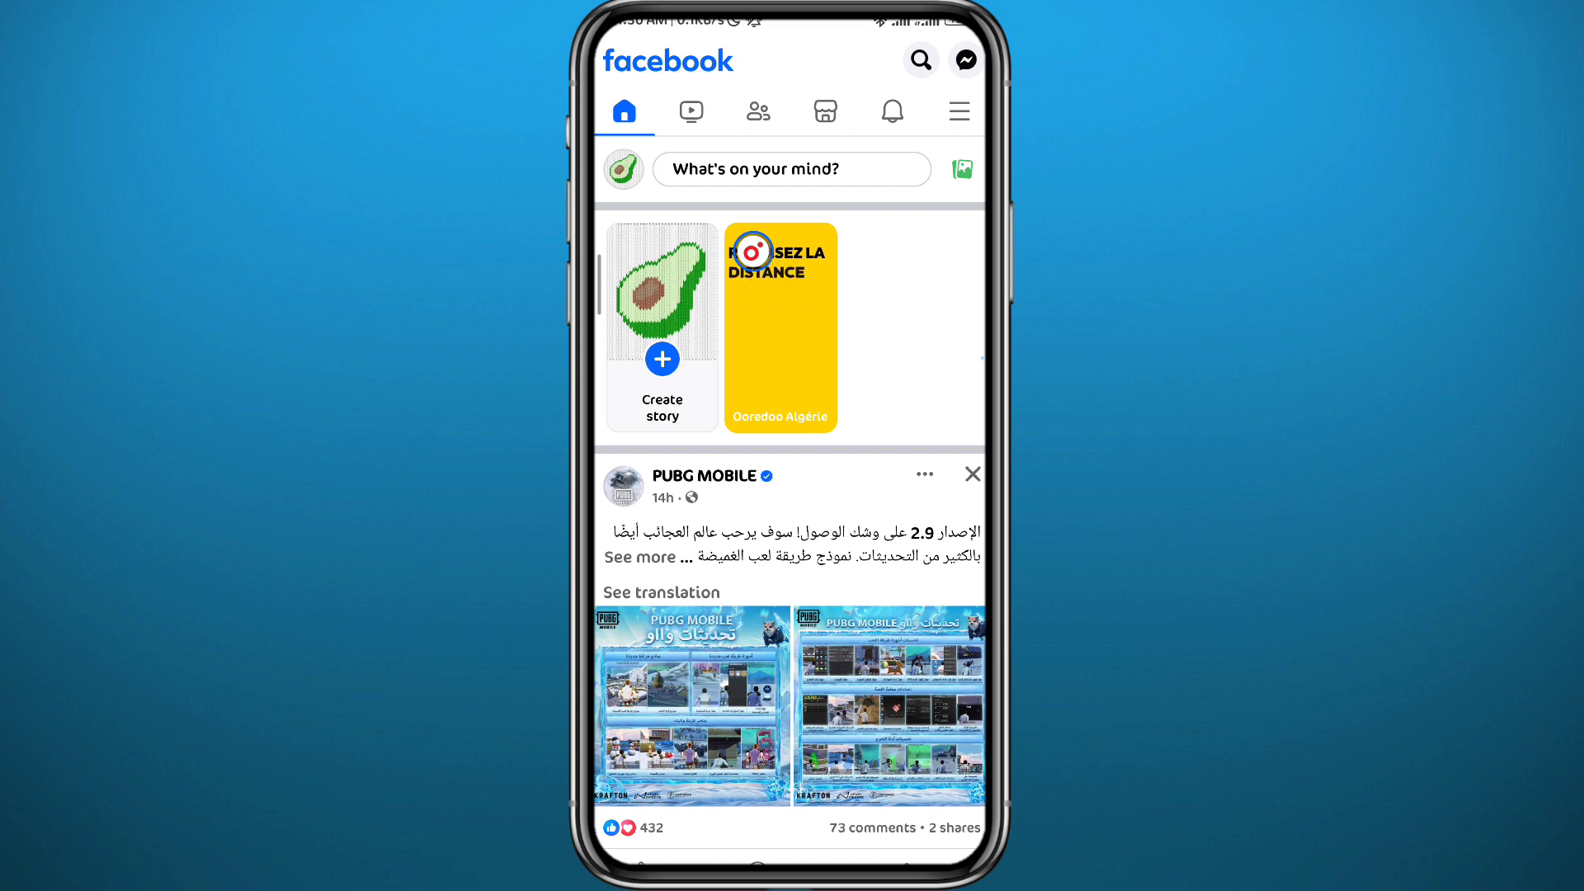
{"action": "left_click", "coordinate": [960, 111]}
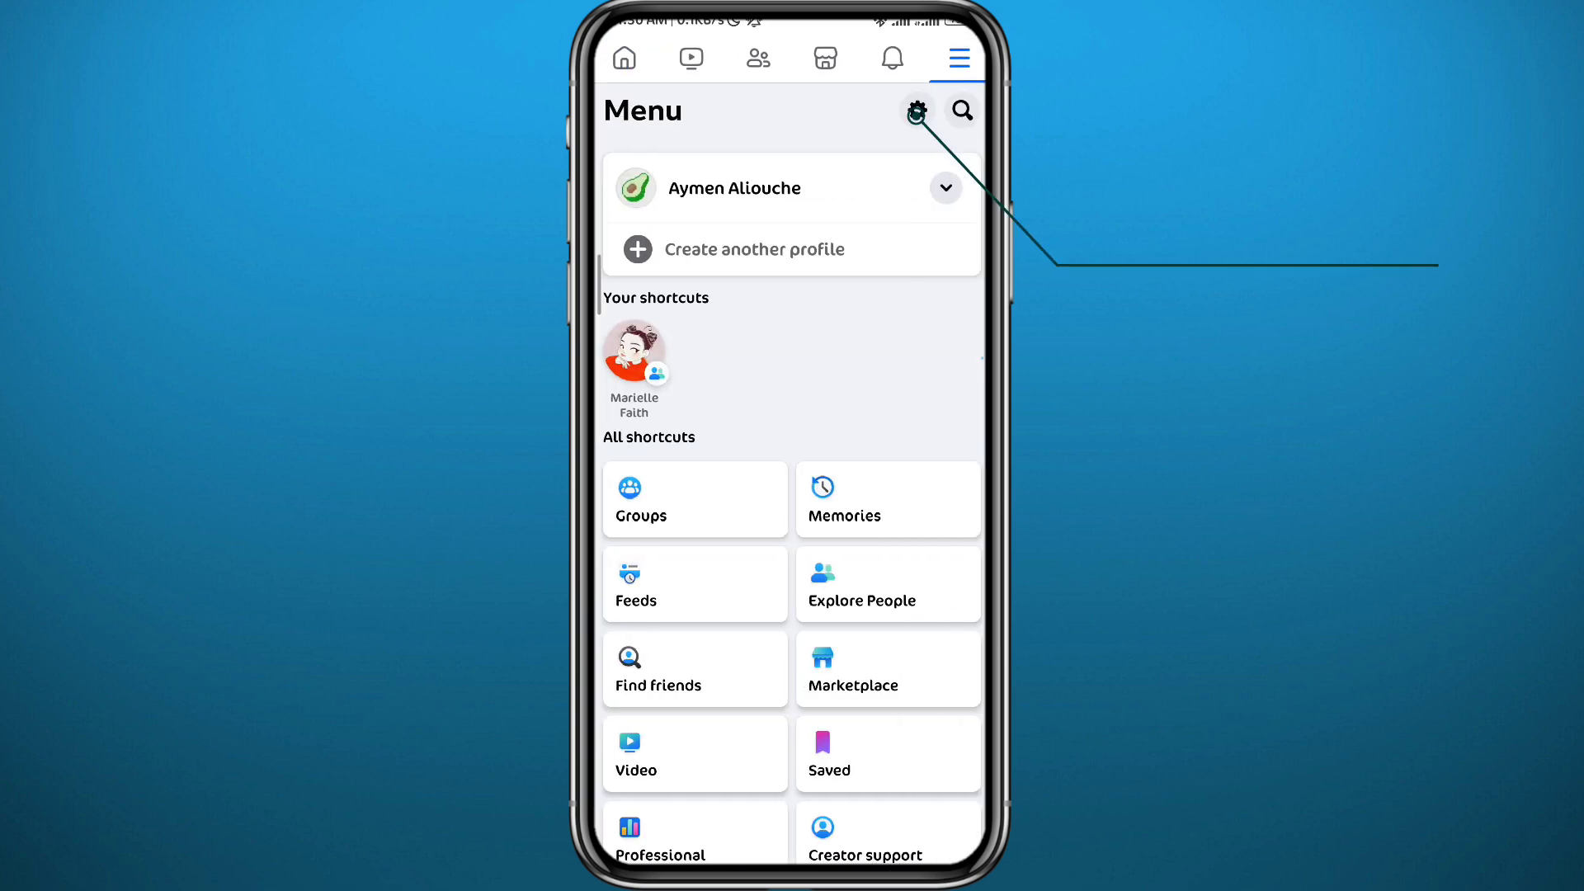
{"action": "left_click", "coordinate": [918, 109]}
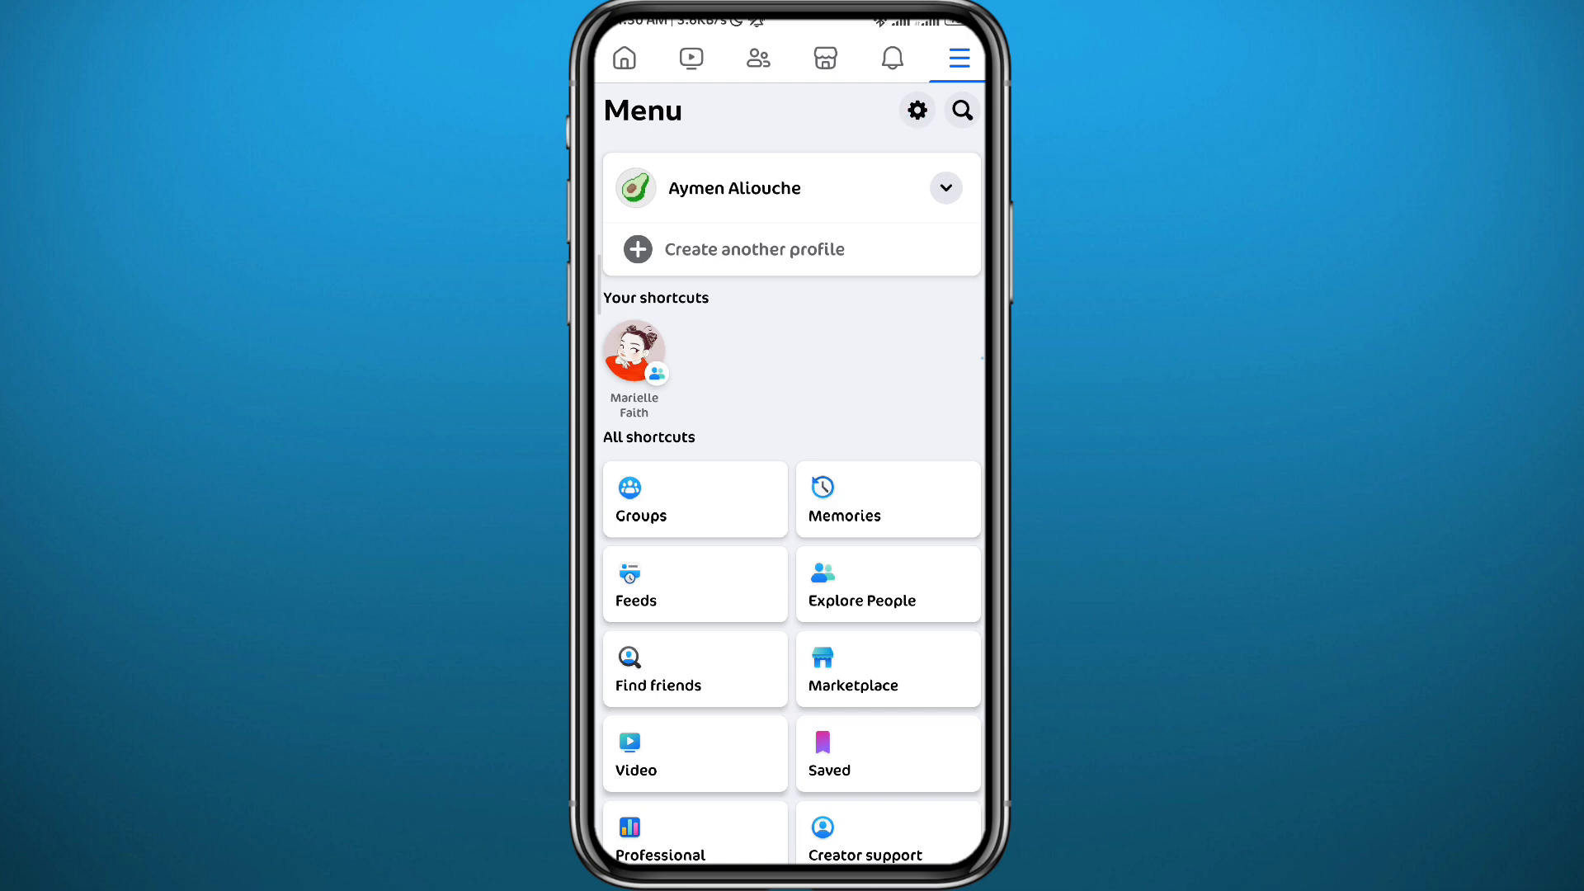
Step: Reach Notifications under Preferences in Settings & privacy
{"action": "scroll", "scroll_direction": "down", "scroll_amount": 3}
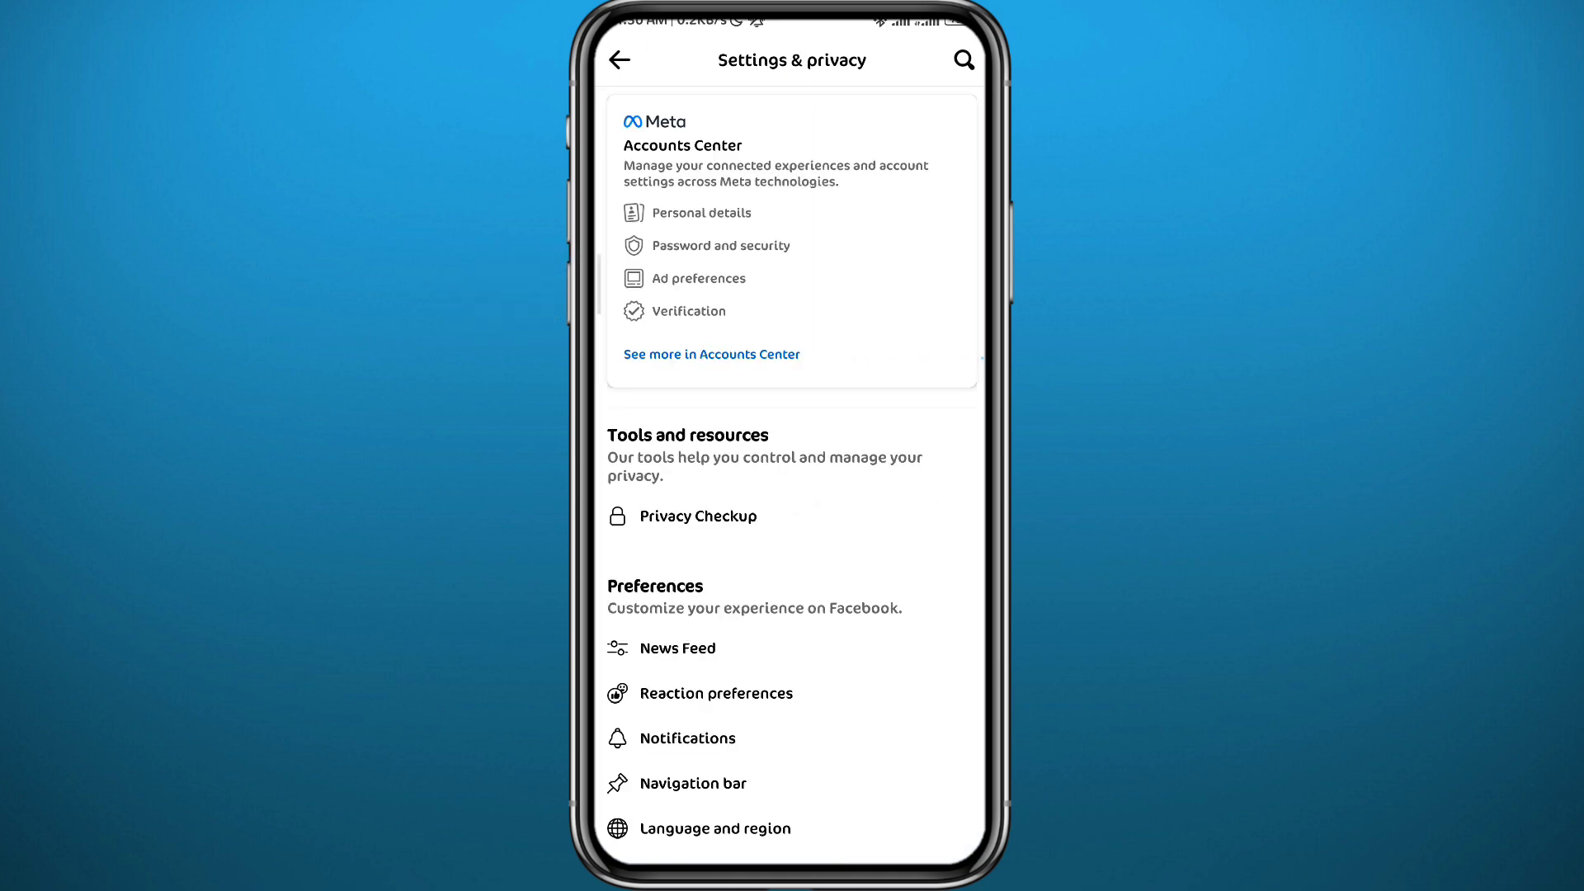
{"action": "scroll", "scroll_direction": "down", "scroll_amount": 3}
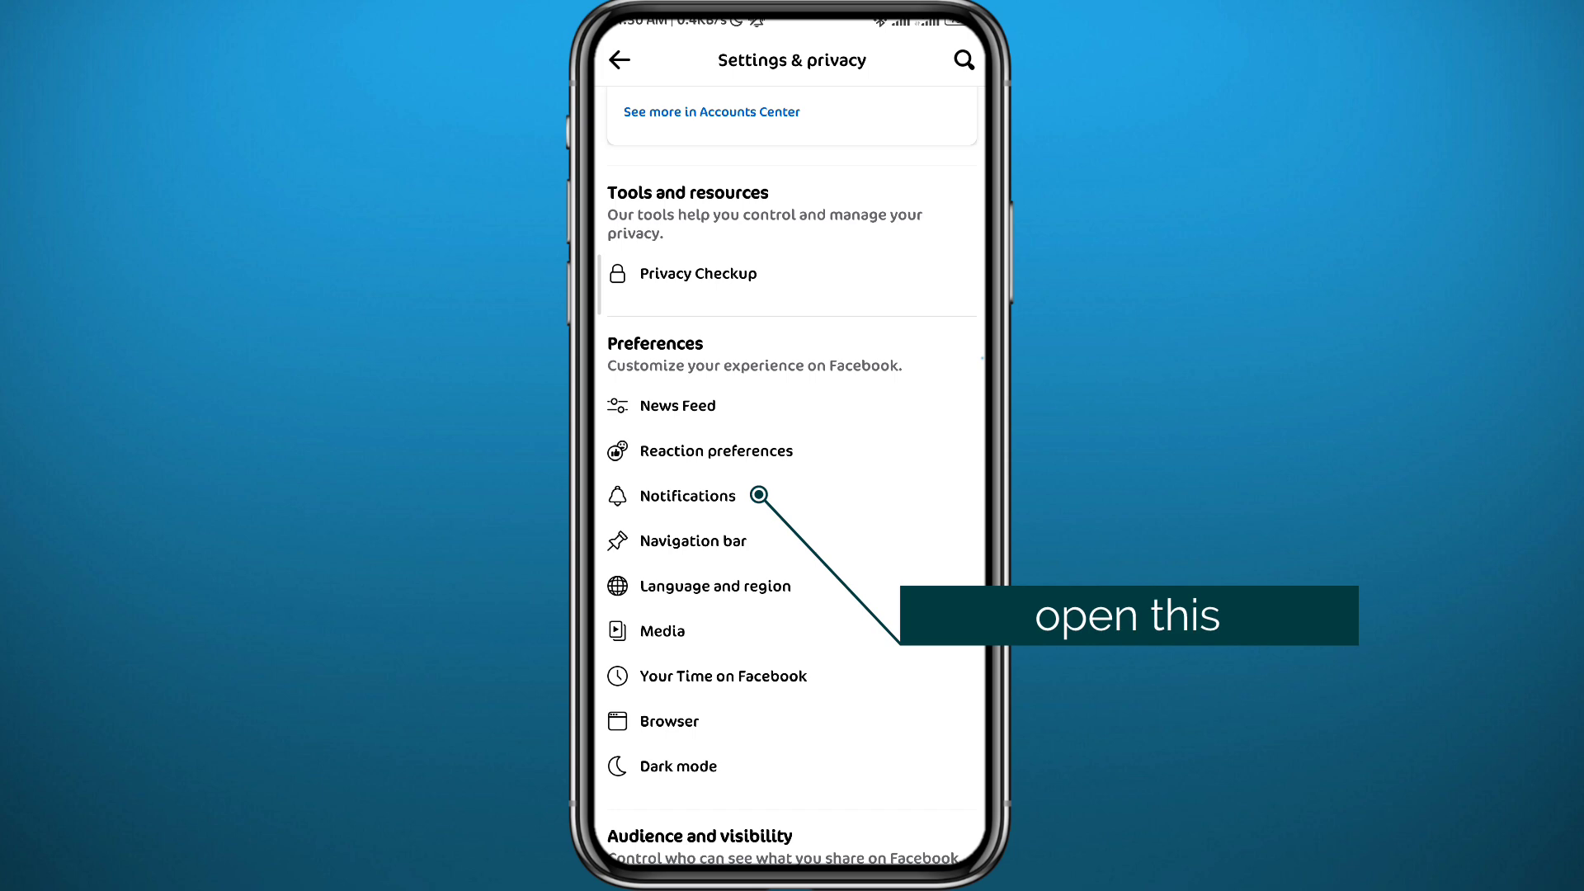
{"action": "left_click", "coordinate": [686, 495]}
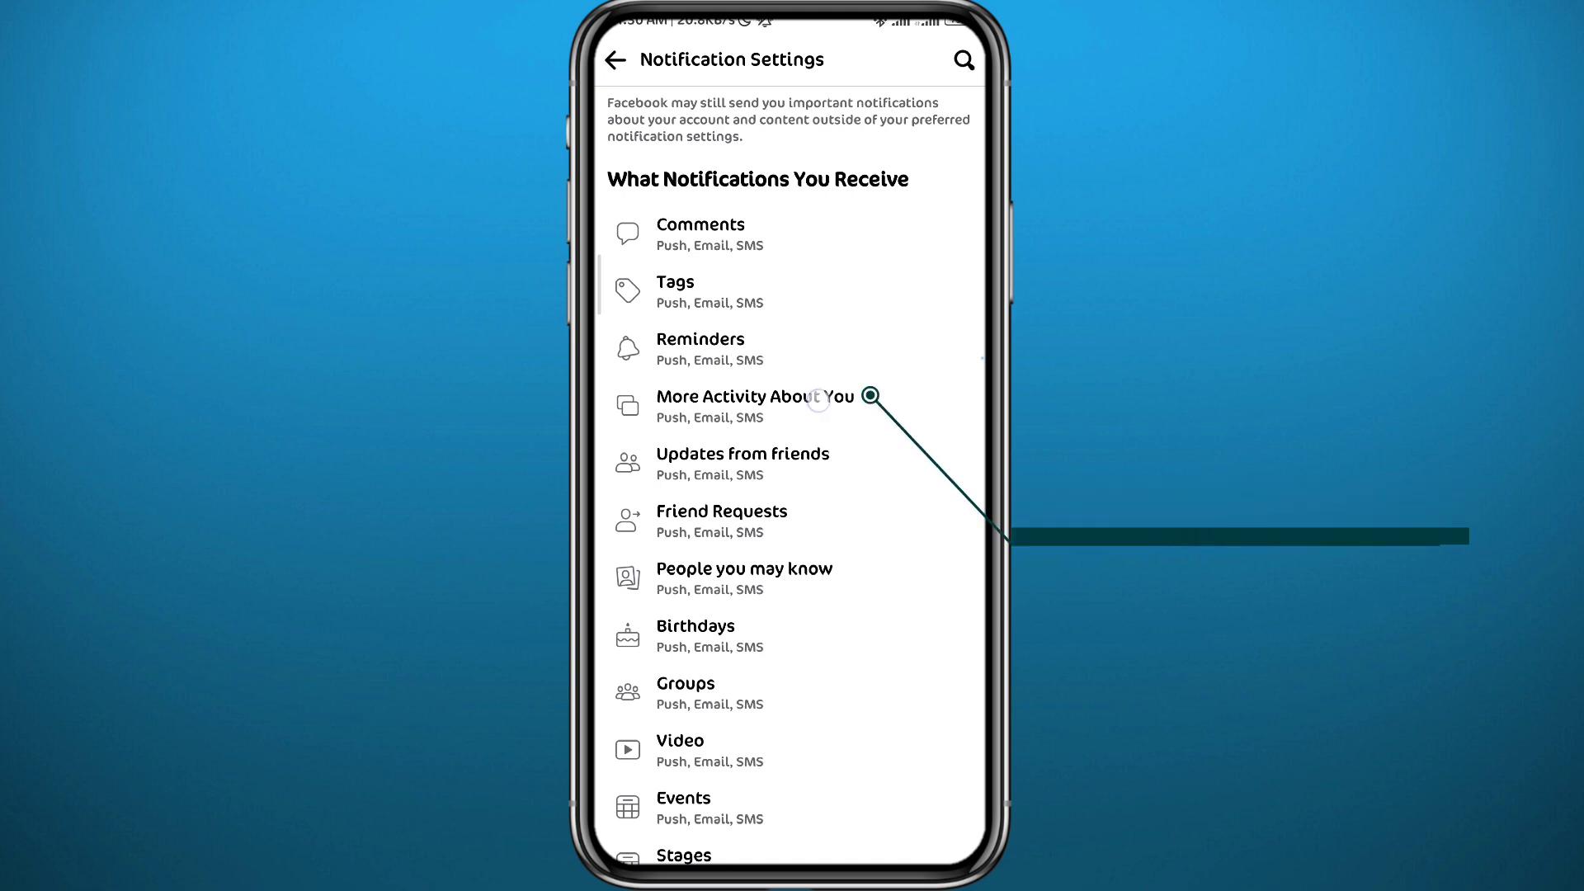
Step: Enable More Activity About You notifications for push, email and SMS, then leave settings
{"action": "left_click", "coordinate": [772, 406]}
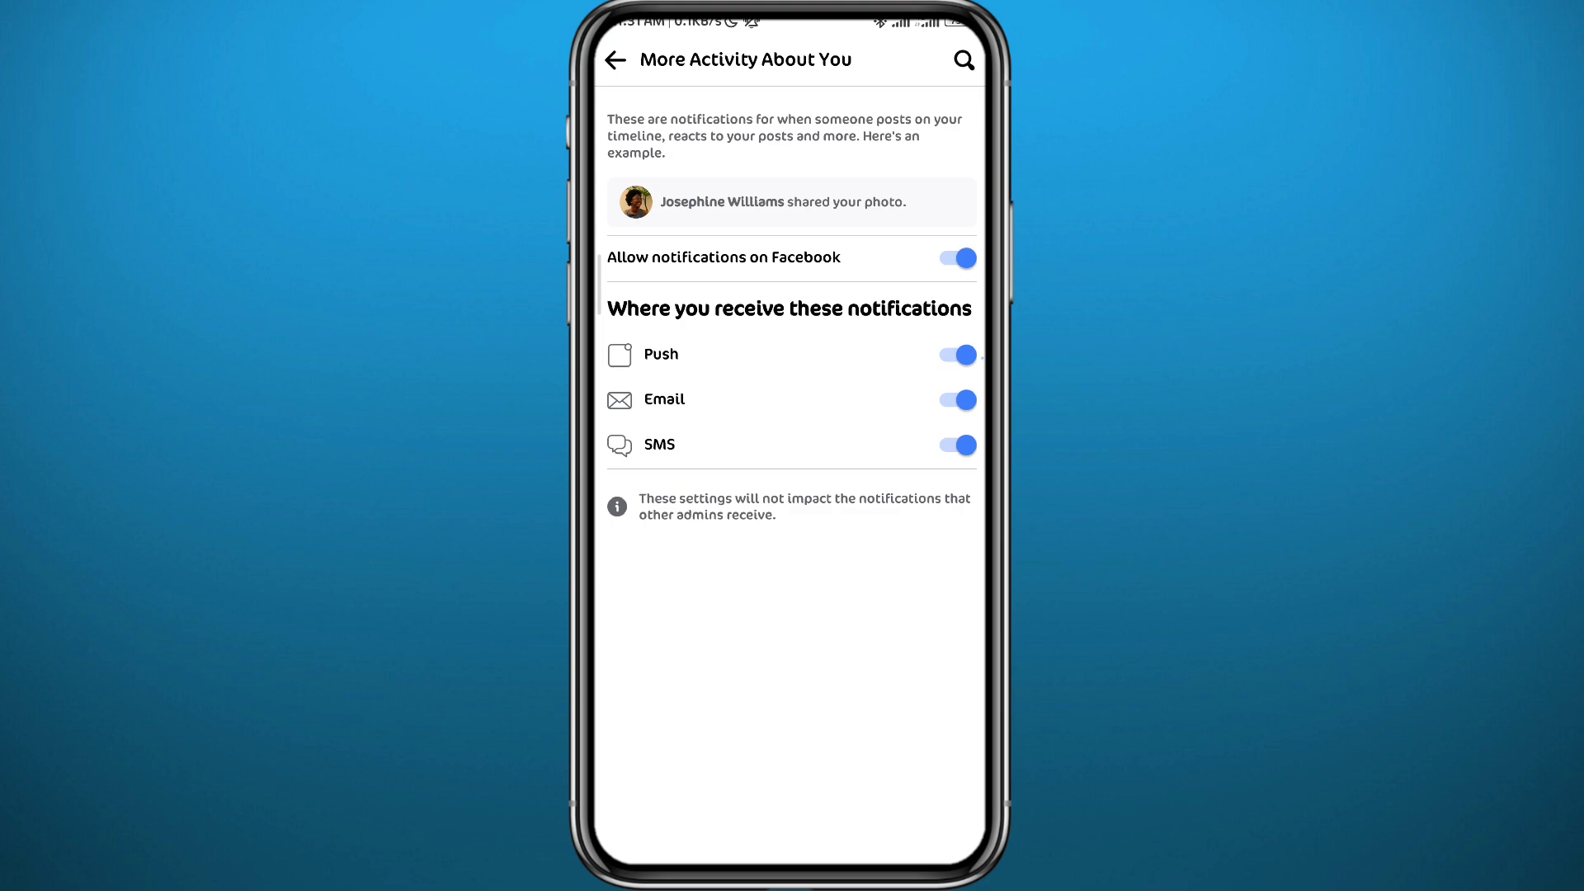
{"action": "left_click", "coordinate": [612, 60]}
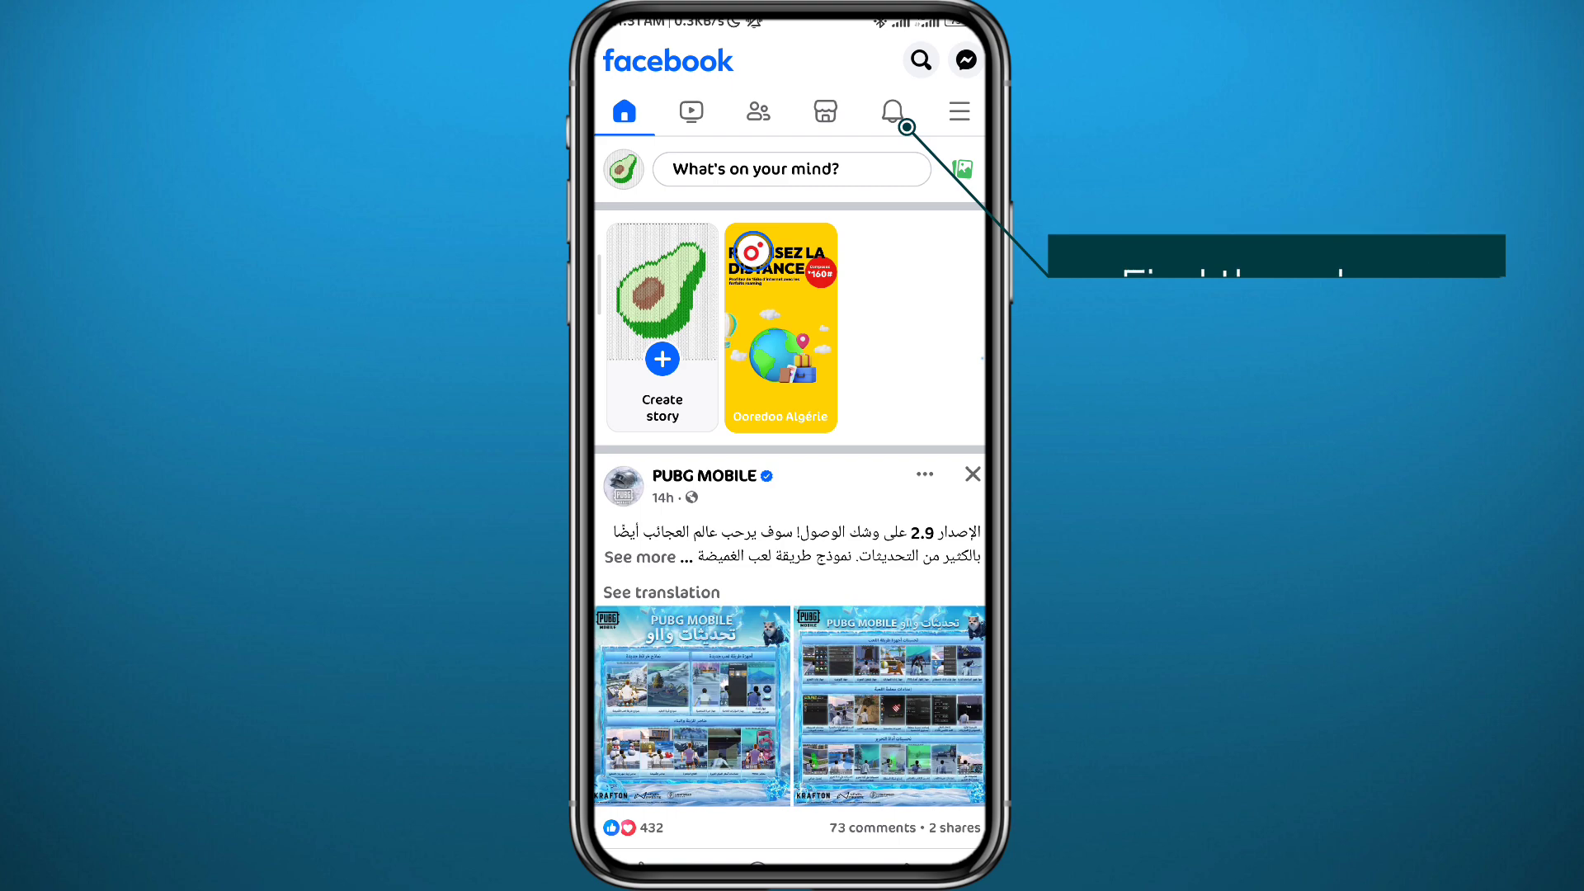
Step: Show the Notifications list via the bell icon on the home feed
{"action": "left_click", "coordinate": [890, 112]}
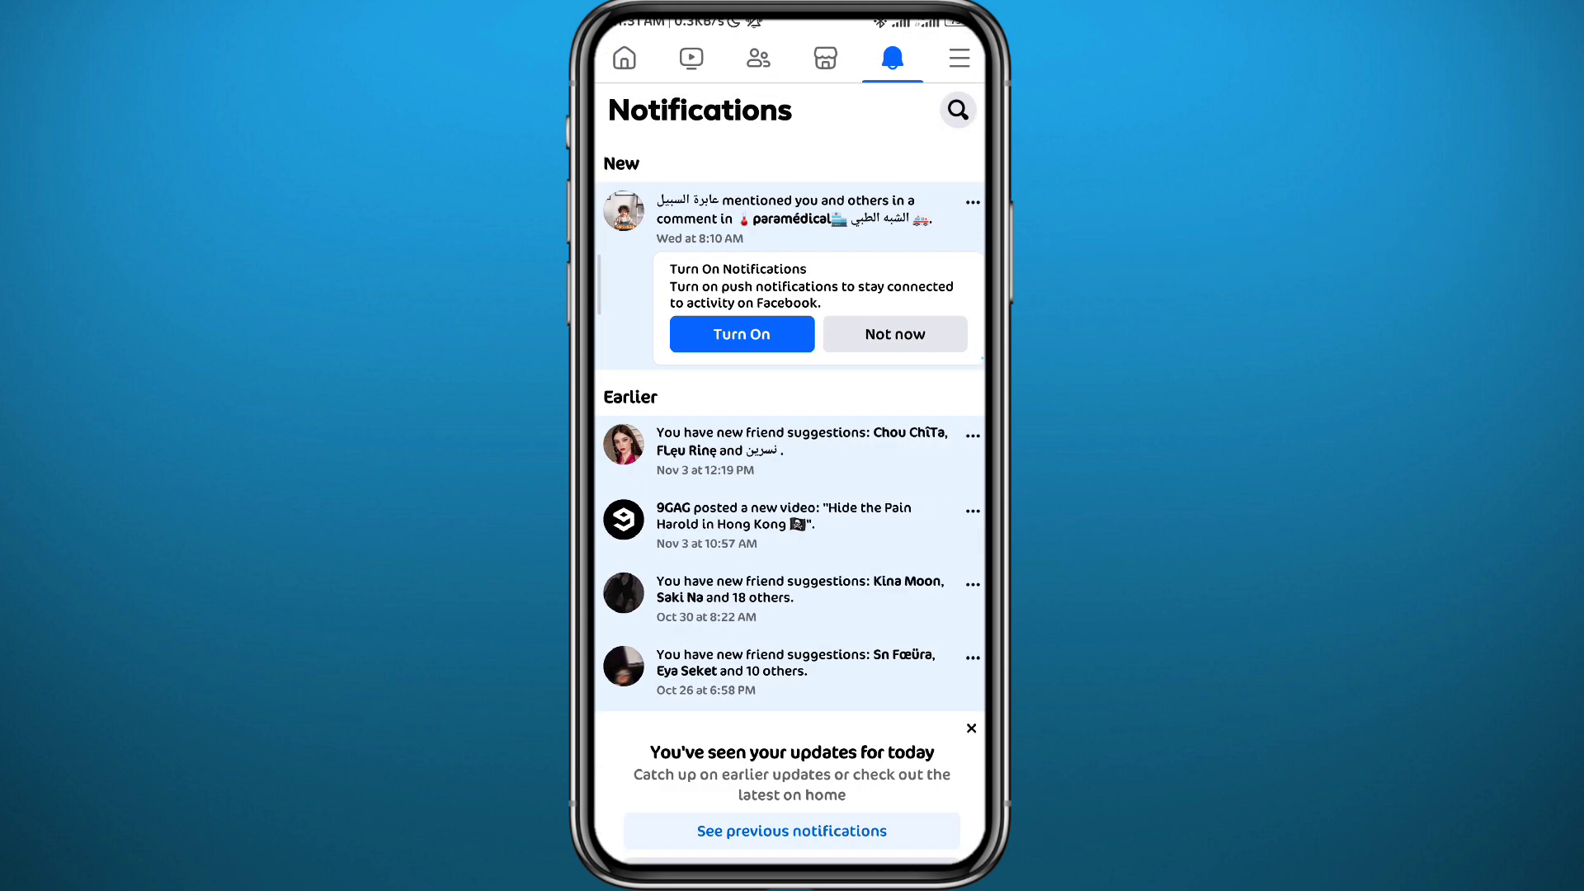